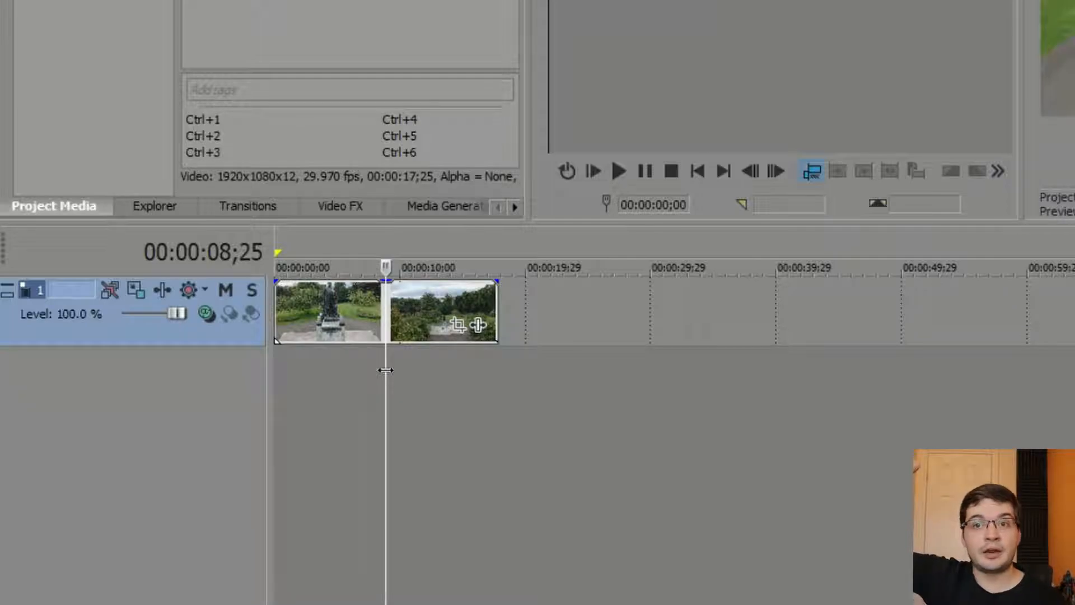
- Split the drone clip at the playhead with S in VEGAS Pro
key("s")
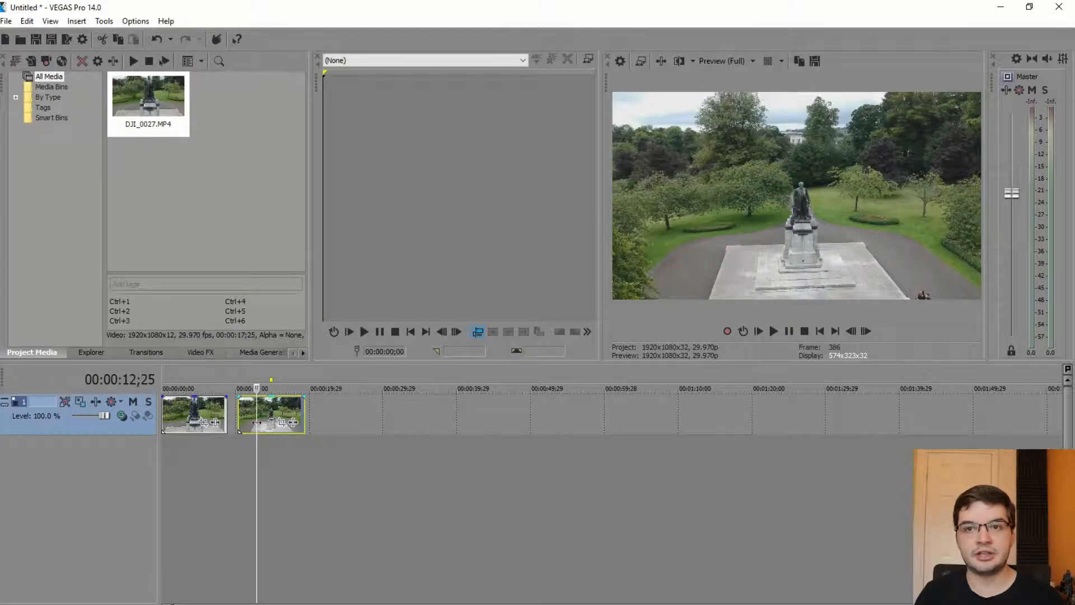
key("Delete")
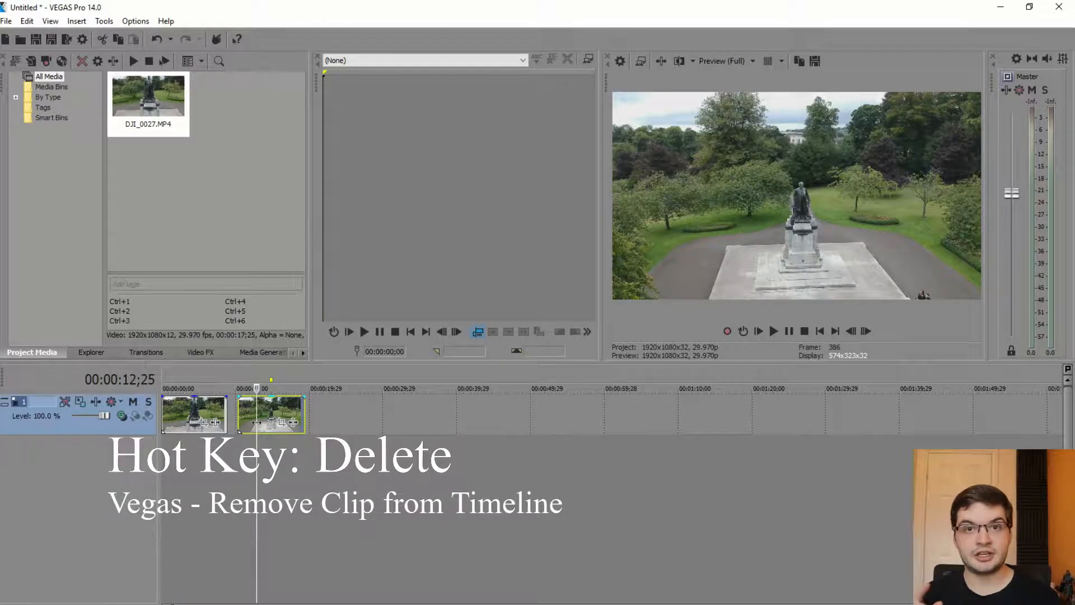
key("delete")
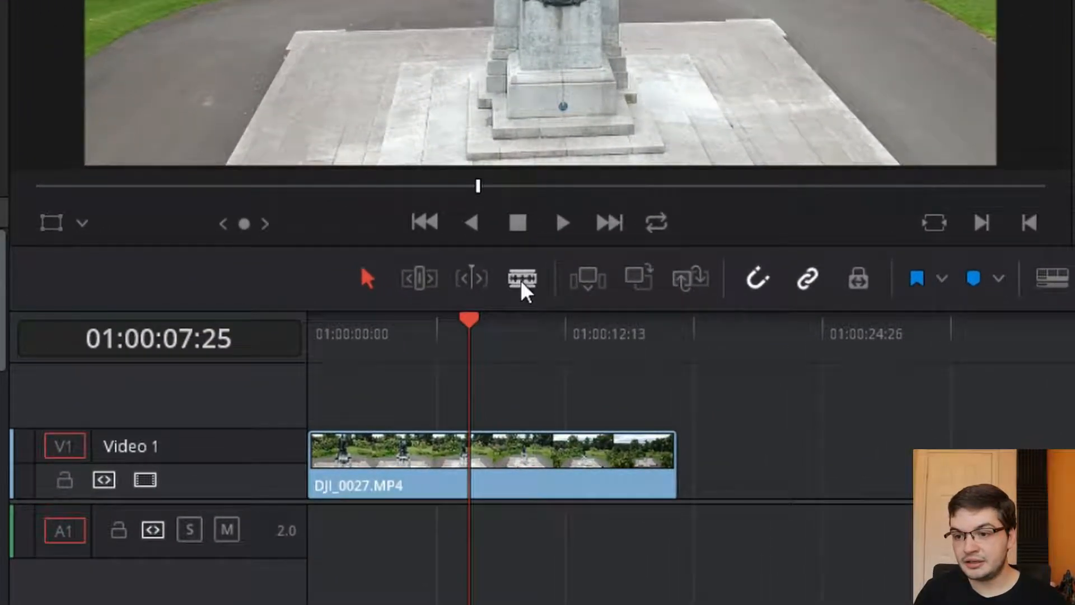
- Switch to Blade Edit Mode and cut the drone clip at the playhead
left_click(522, 278)
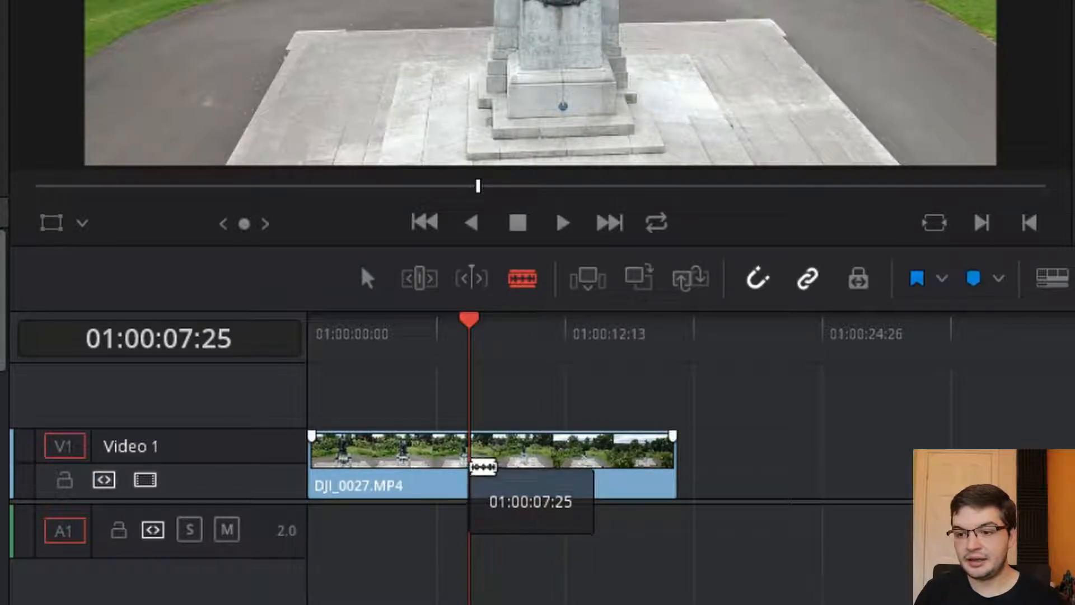
left_click(468, 466)
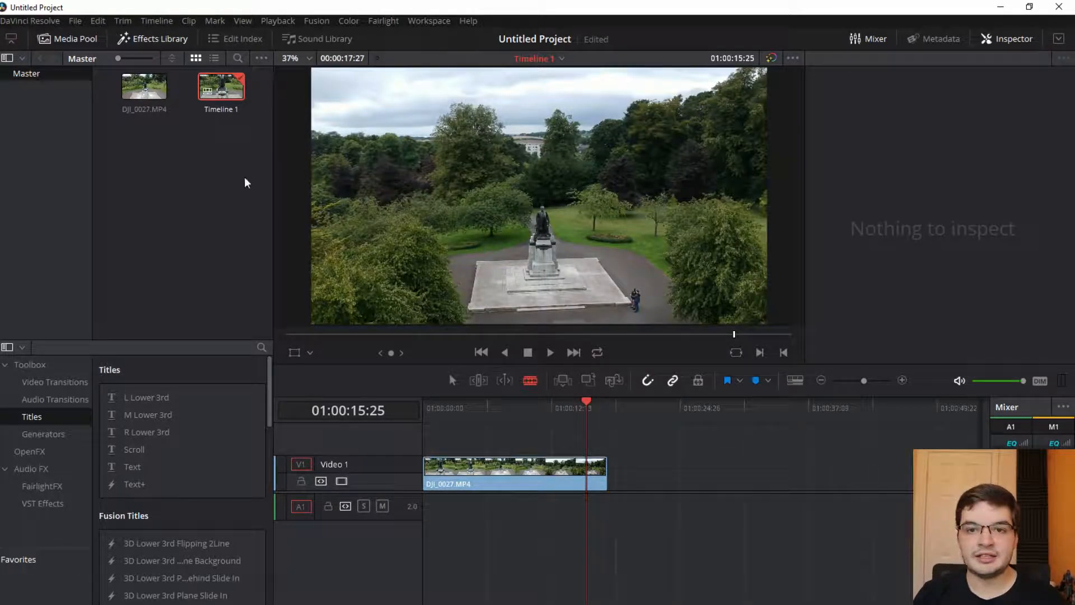
- Open Preferences on the User tab's Keyboard Mapping page
left_click(31, 20)
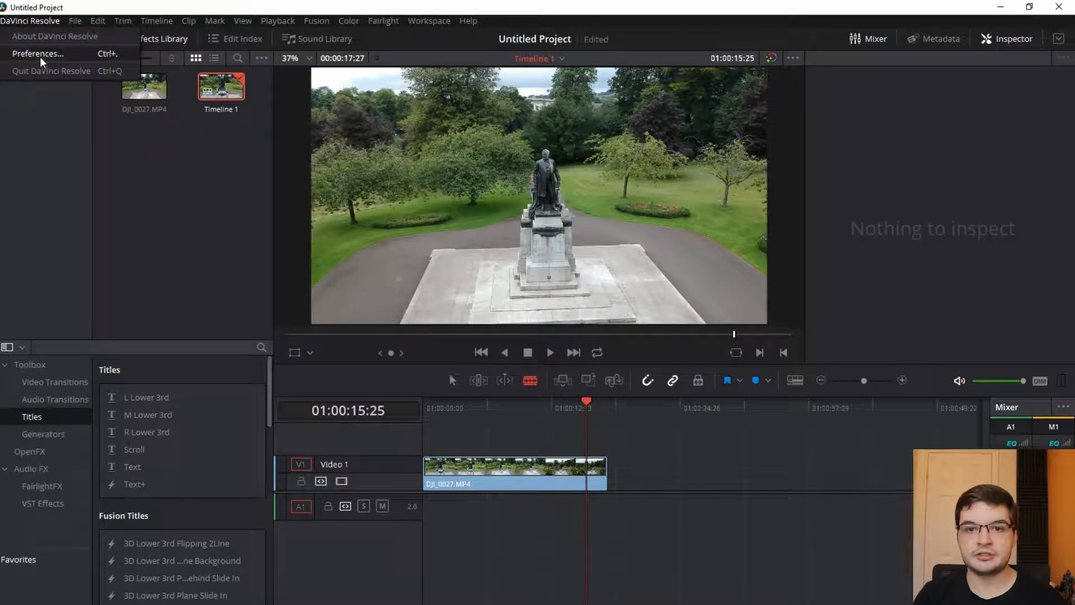
left_click(38, 53)
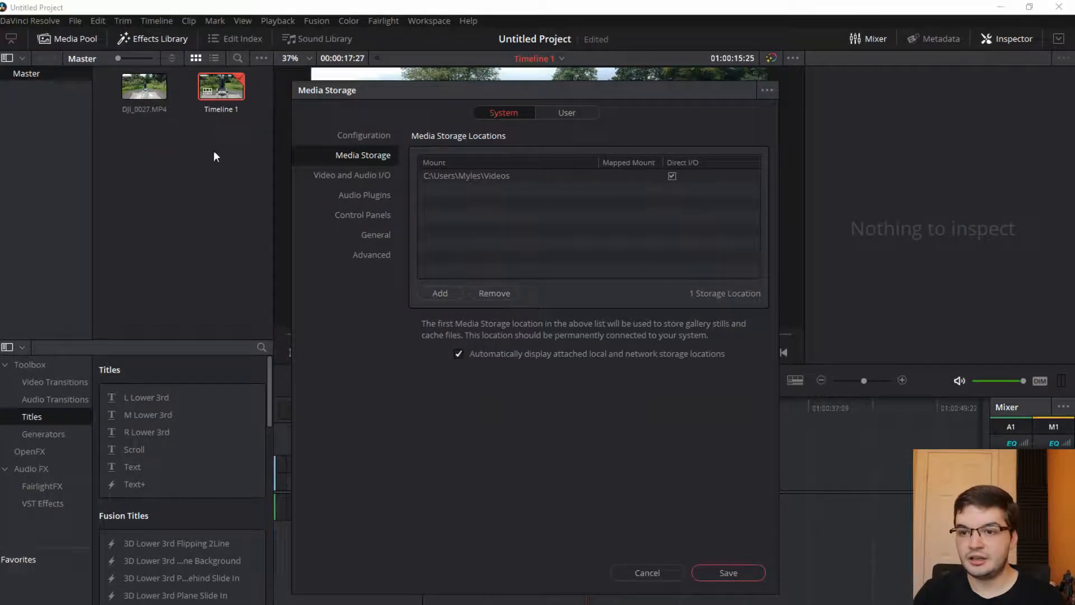
left_click(566, 113)
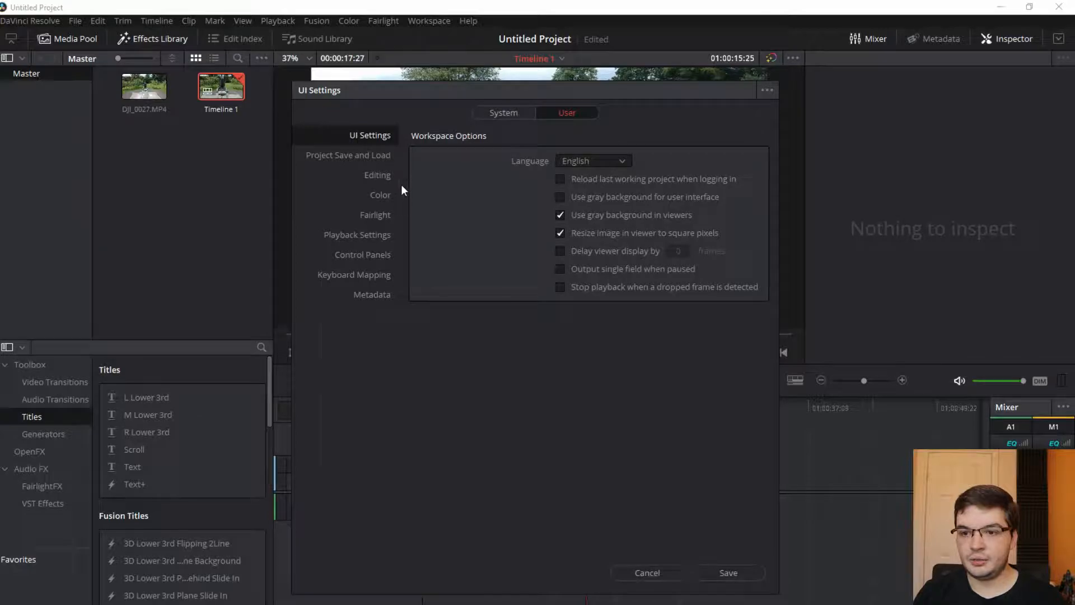
left_click(353, 275)
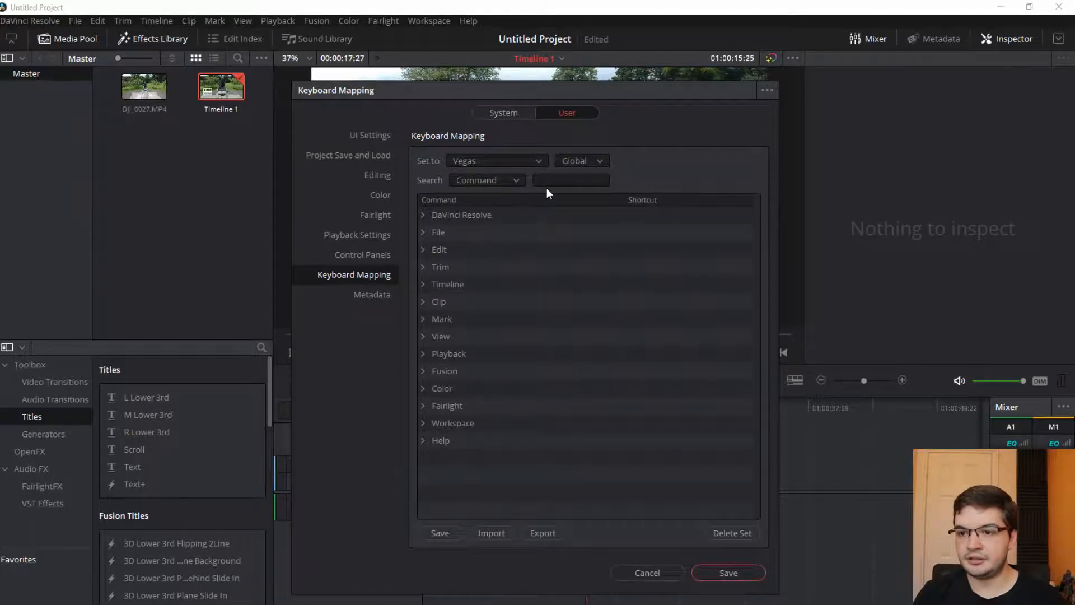
- Search 'split' and open the Split Clip shortcut field to assign S
type("split")
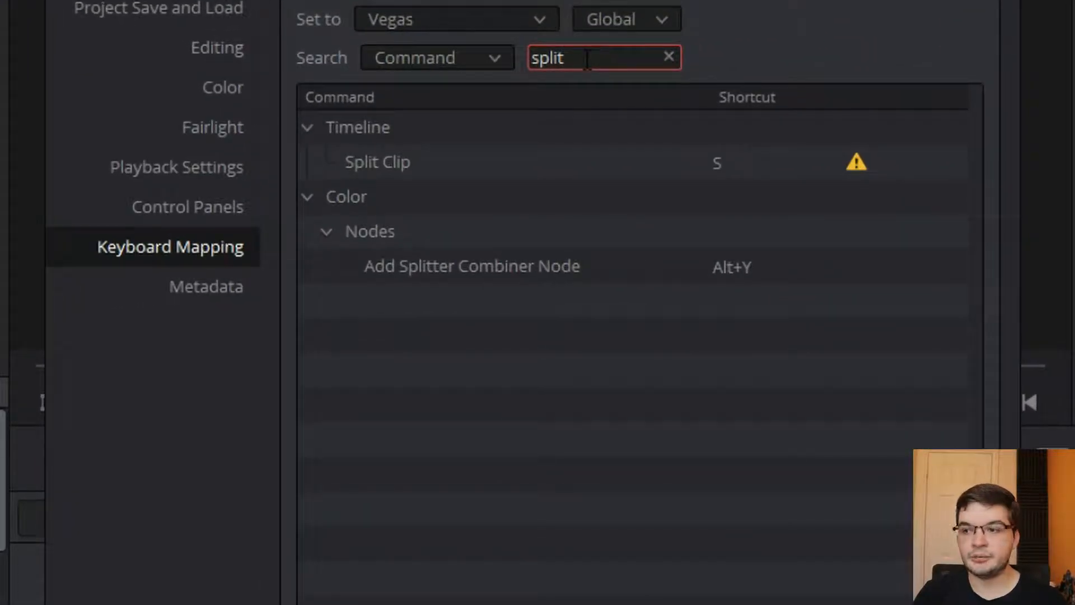
mouse_move(610, 188)
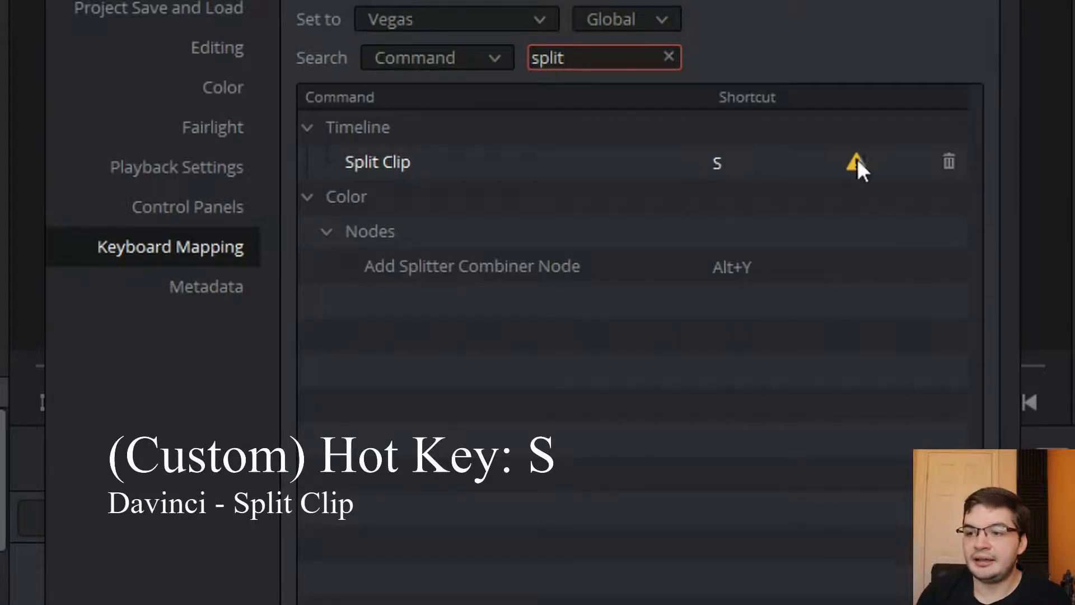
mouse_move(857, 165)
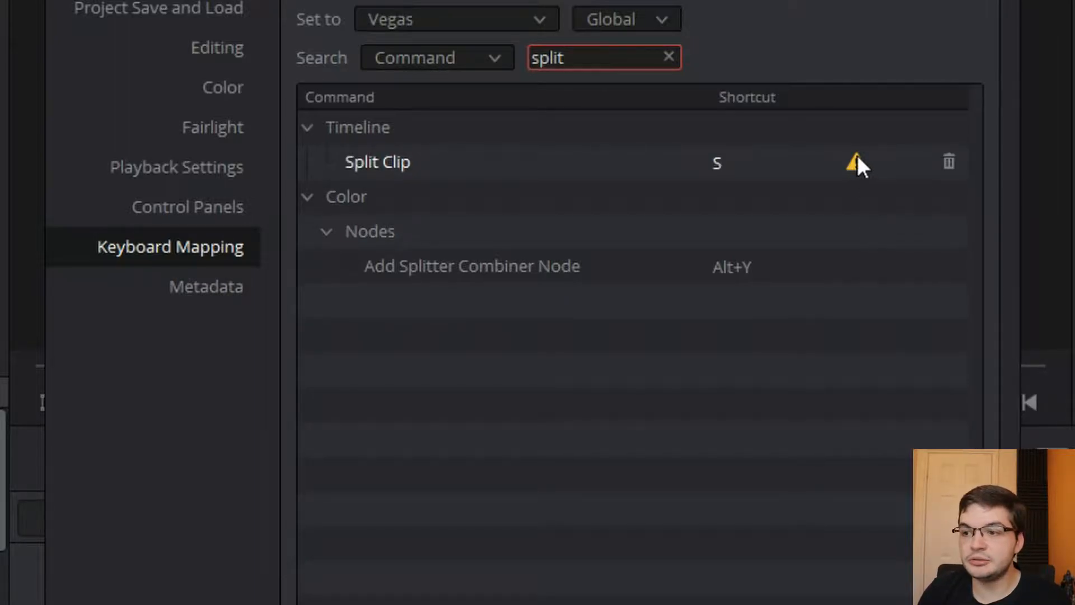
mouse_move(855, 163)
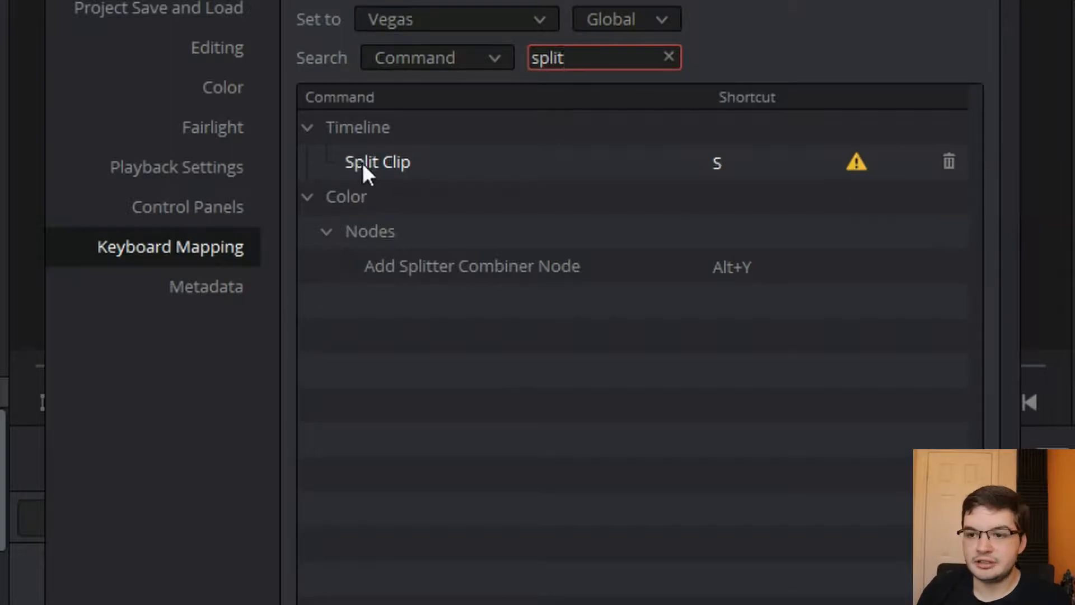
mouse_move(685, 175)
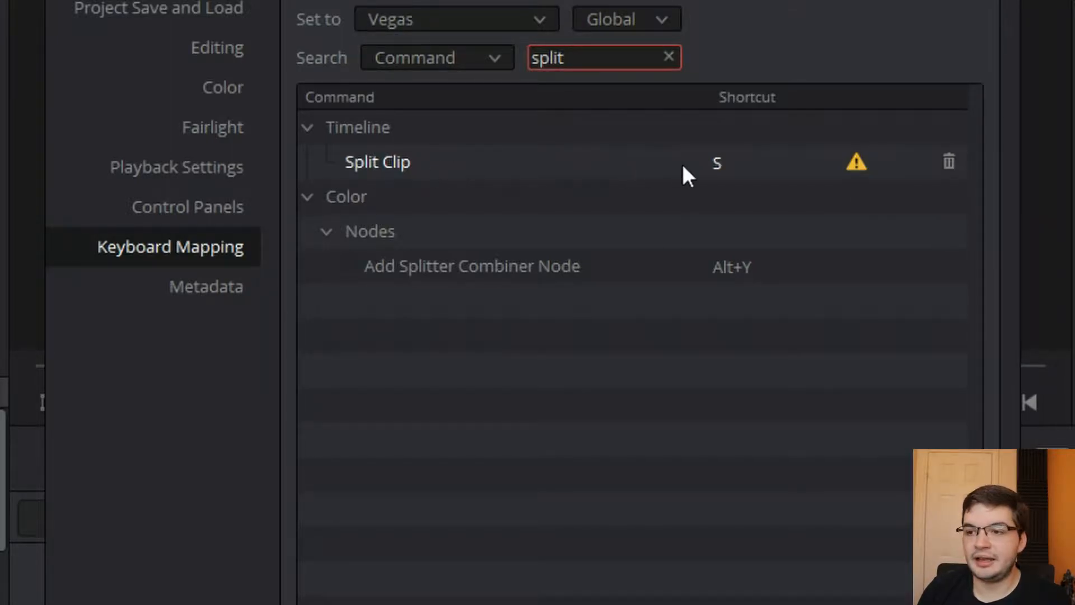
left_click(717, 164)
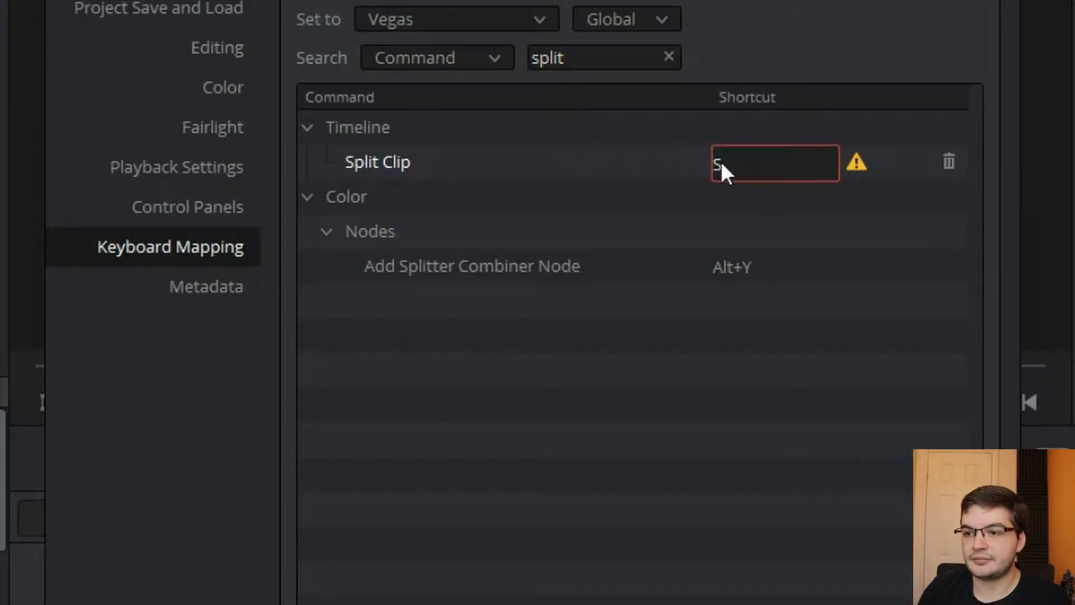
mouse_move(778, 175)
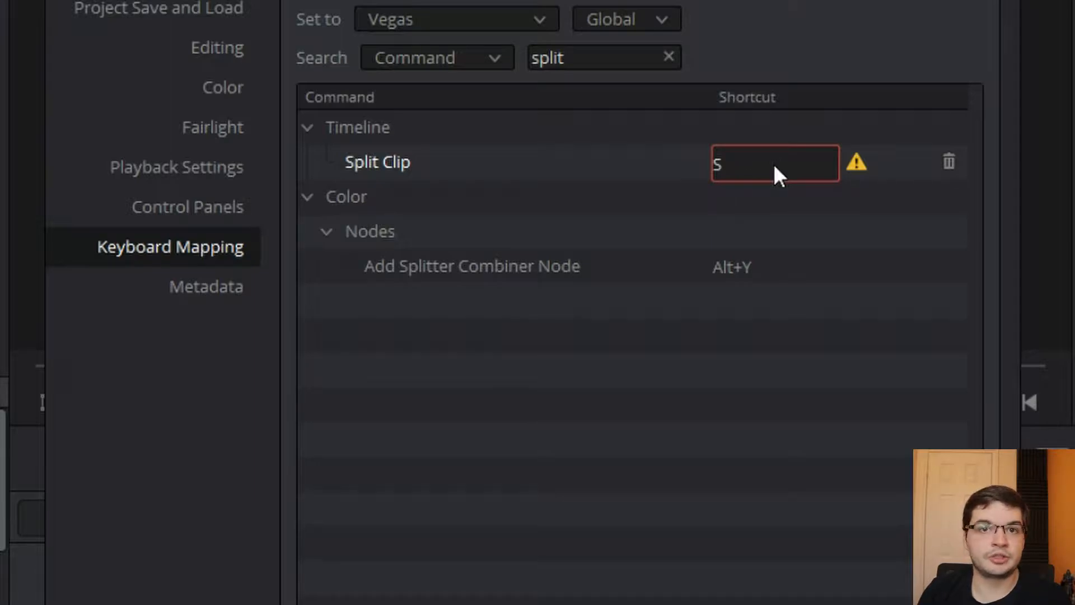
mouse_move(826, 171)
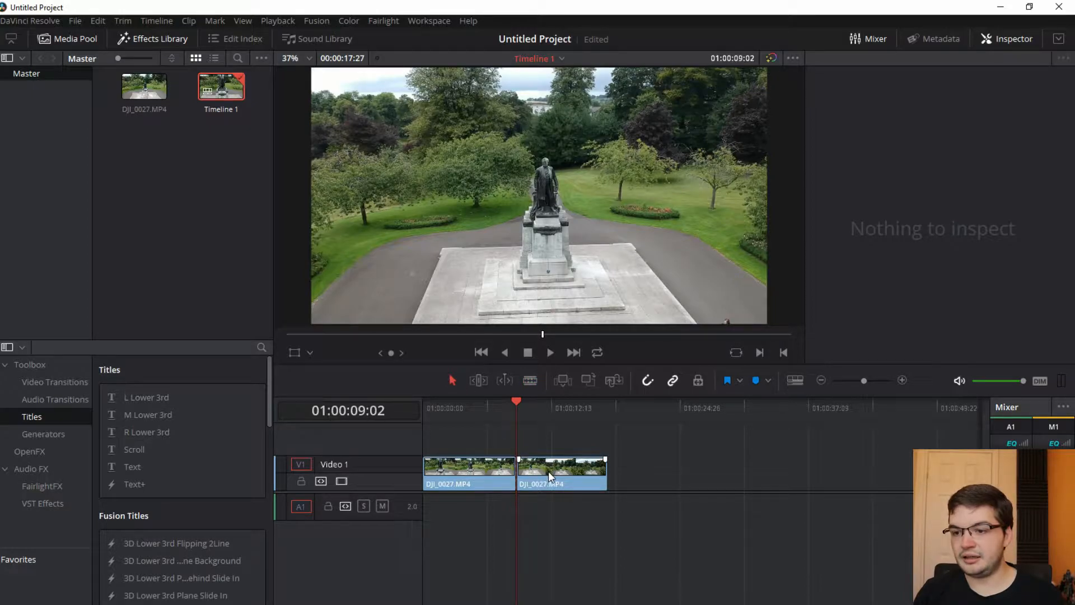
- Select the second part of the split drone clip, preview the timeline, and reselect it
left_click(584, 473)
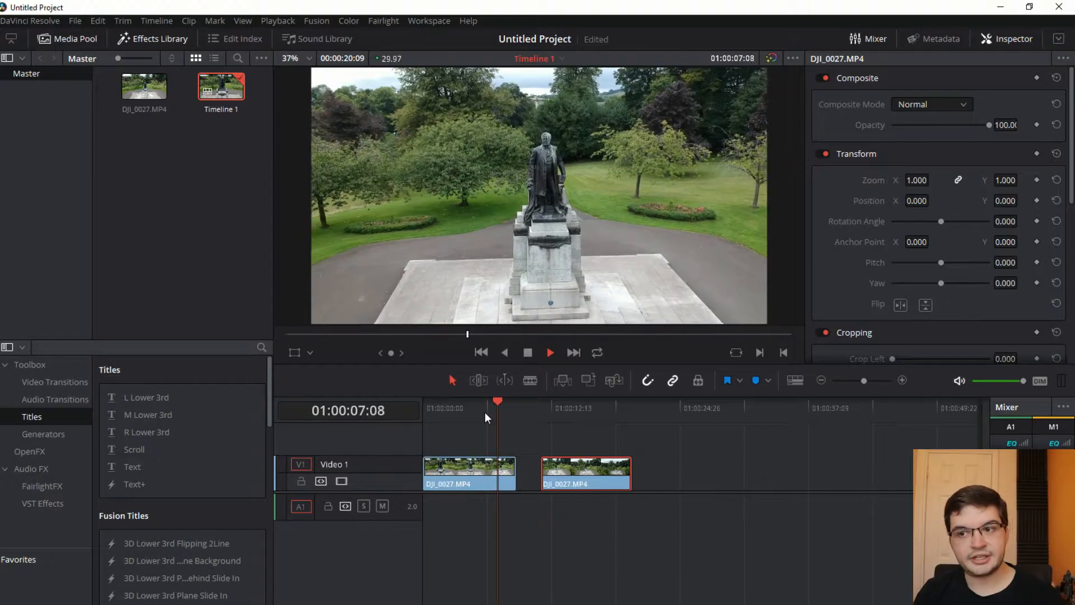
left_click(519, 401)
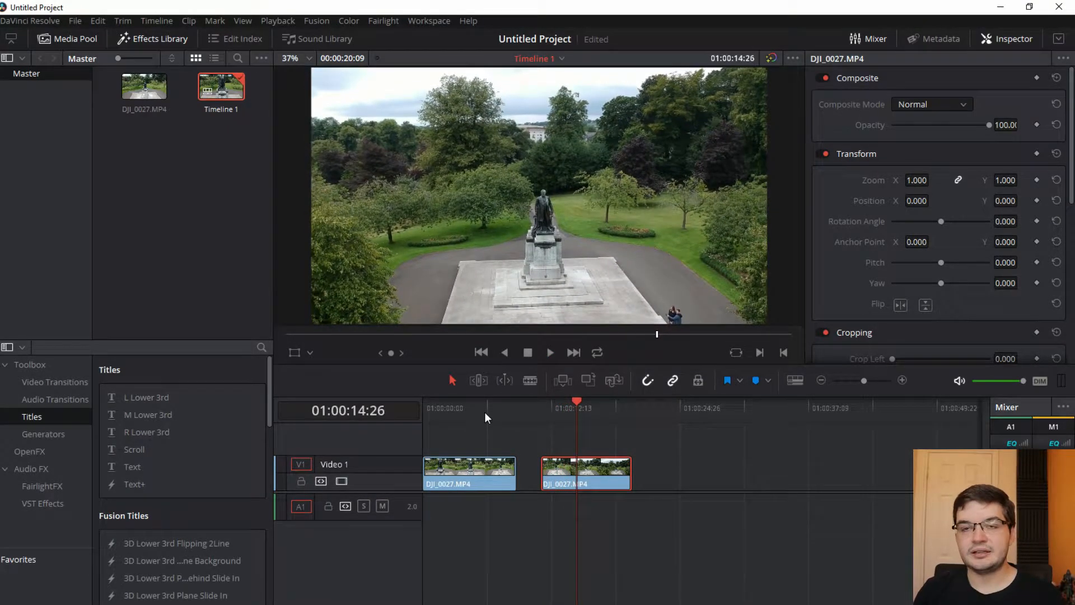
left_click(568, 473)
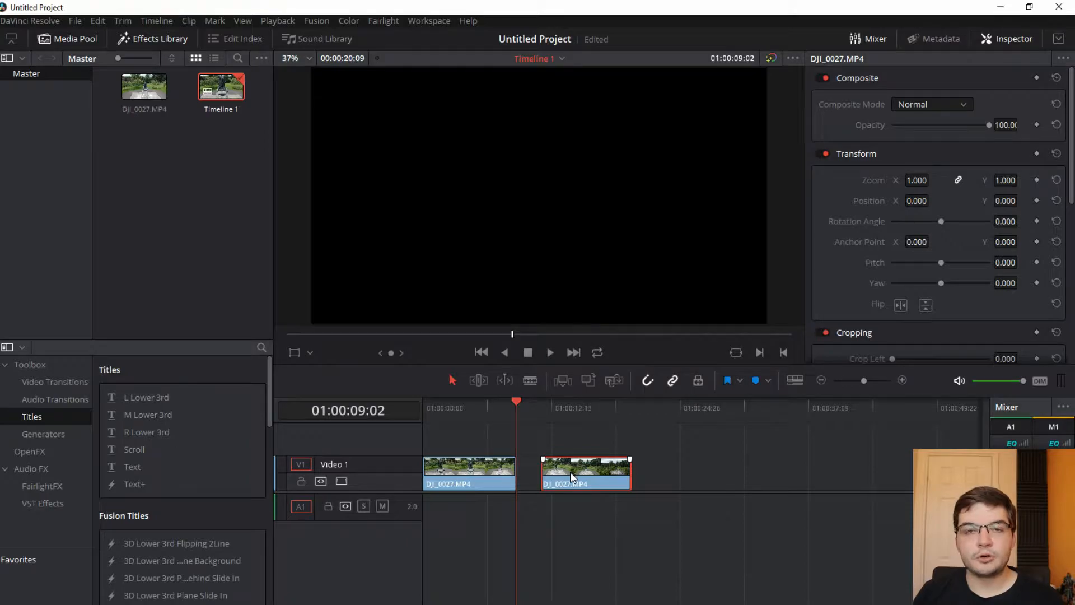
mouse_move(595, 476)
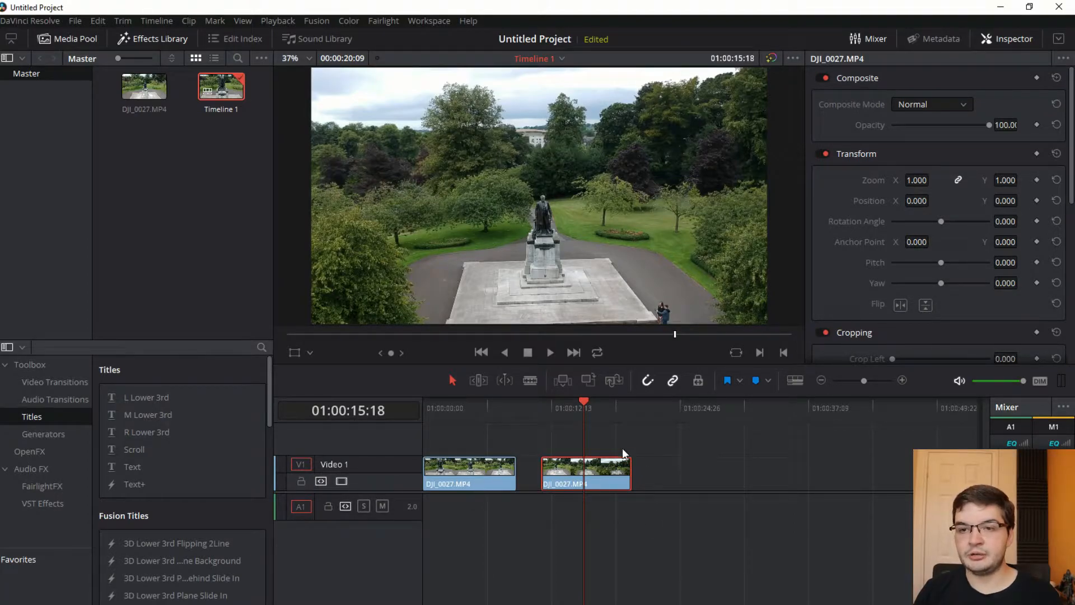
- Cut the selected second part of the drone clip with Ctrl+X, leaving the gap
key("ctrl+x")
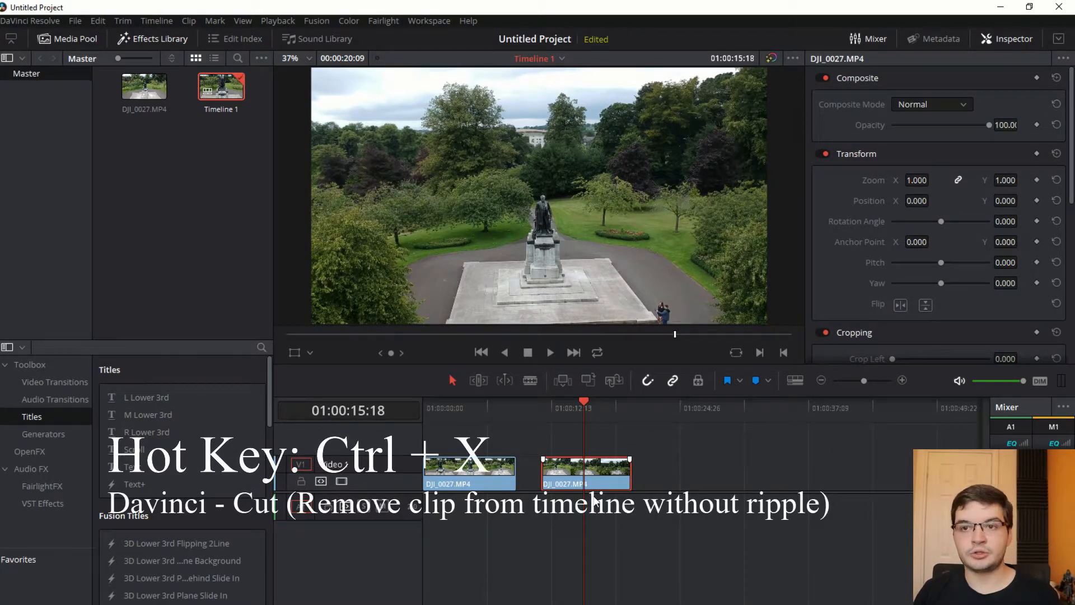
key("ctrl+x")
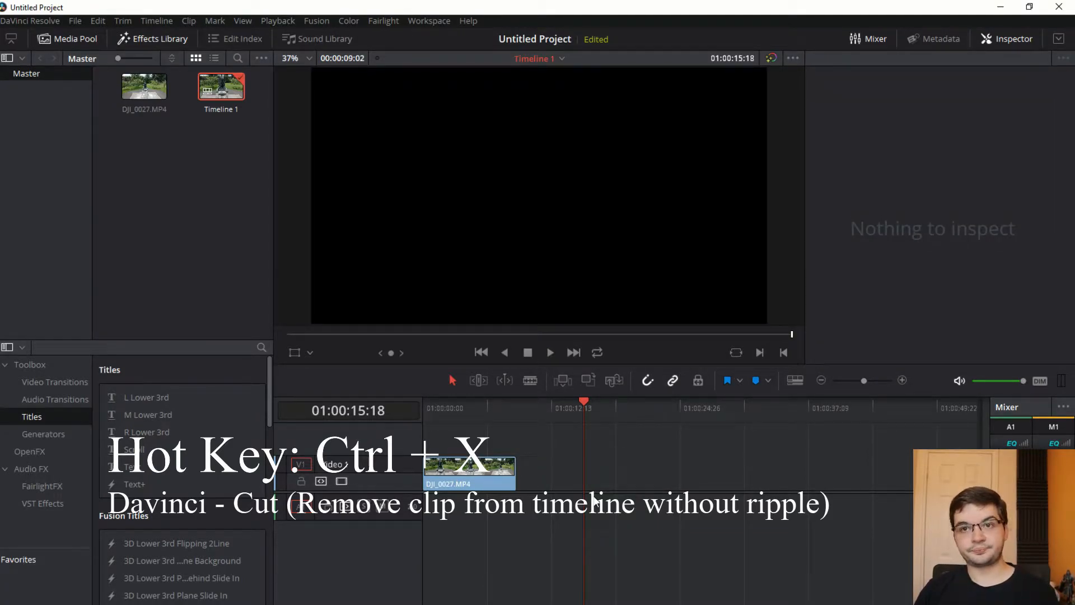
key("ctrl+x")
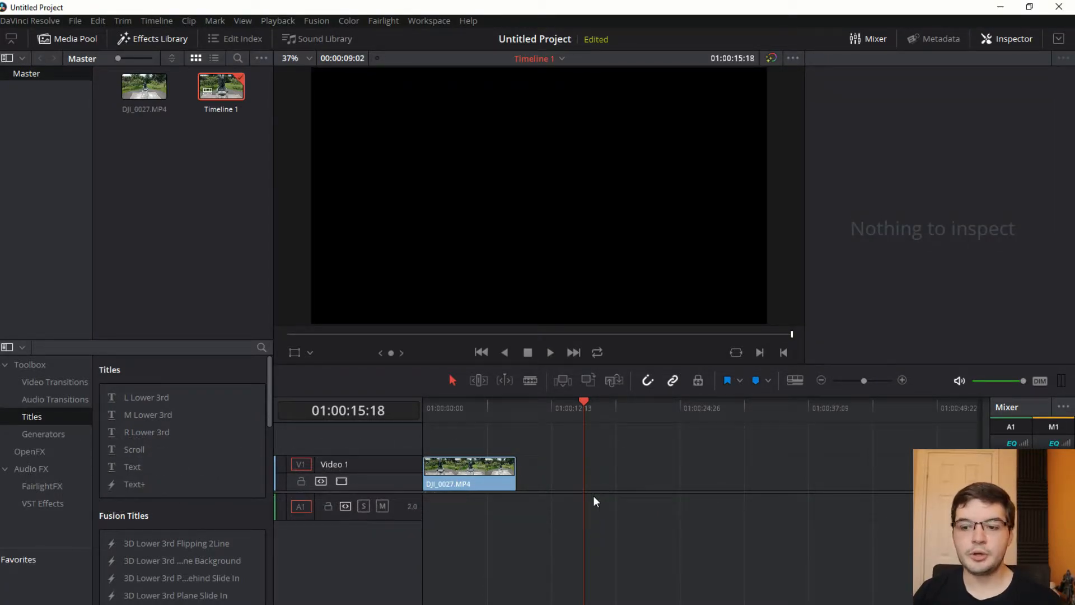